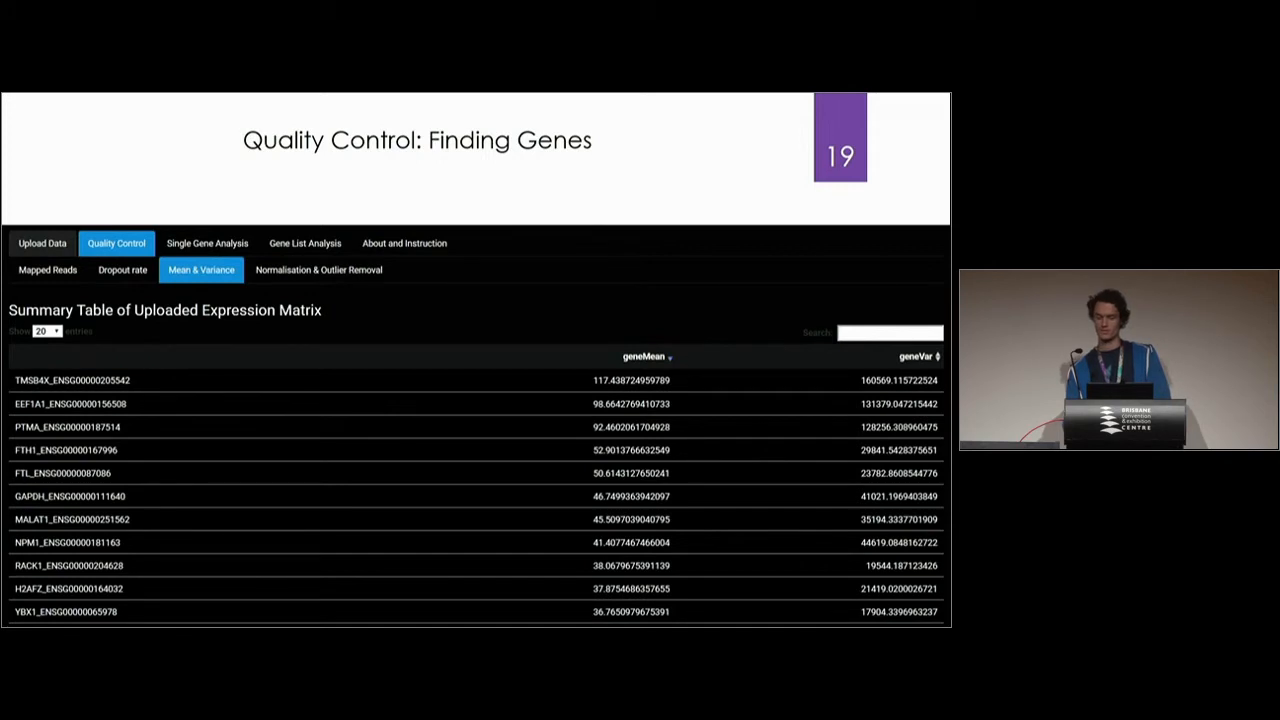
Advance from the gene search bar slide to slide 23 with the TMX1 sunburst plot (15.1% expression).
left_click(320, 270)
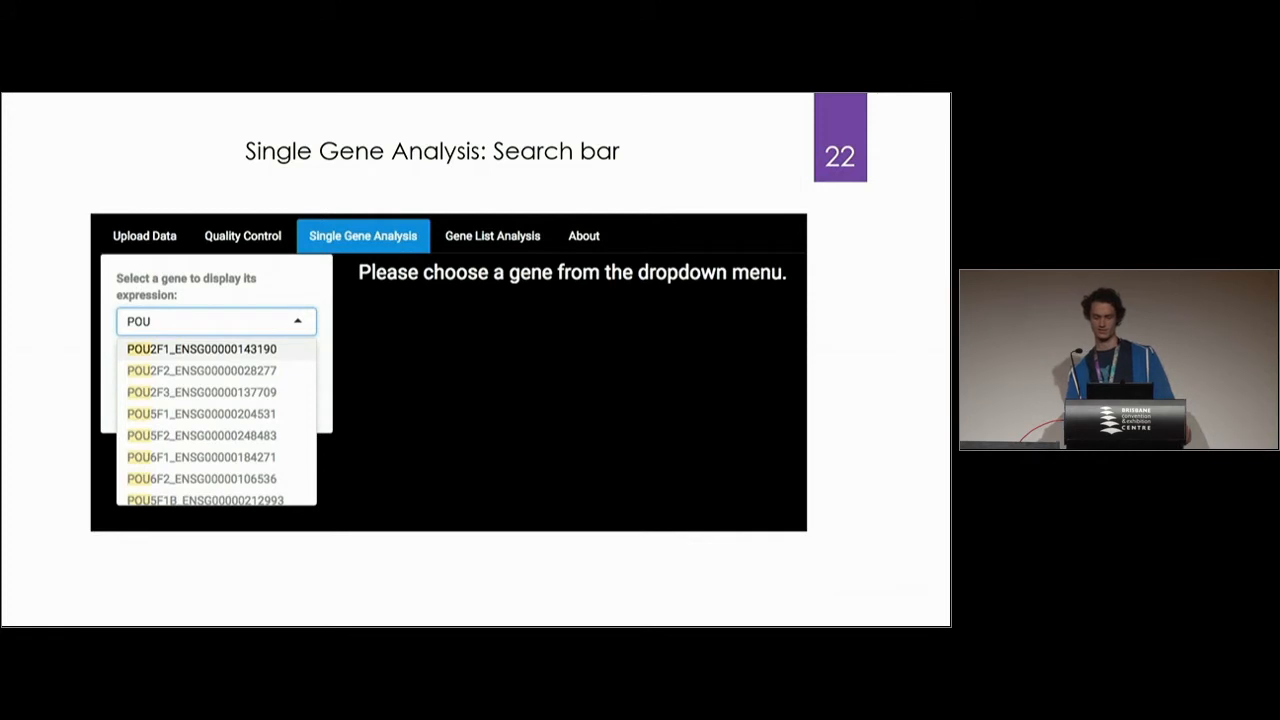
key("right")
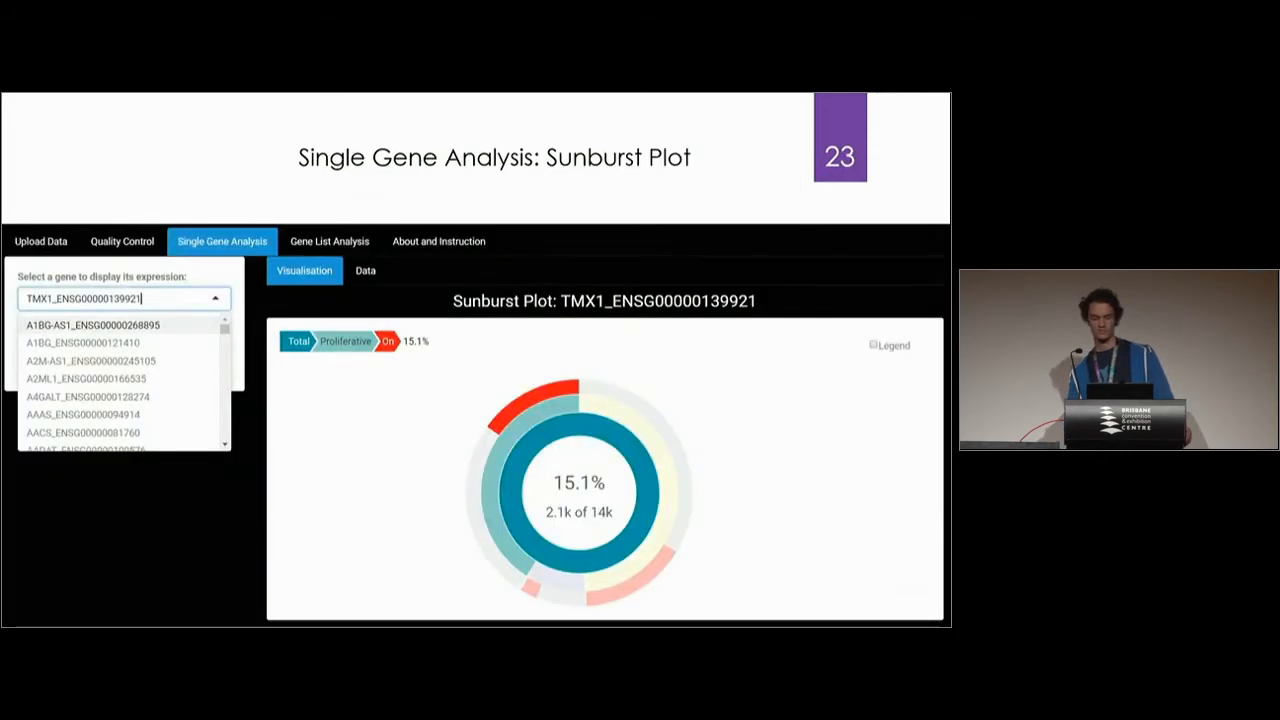